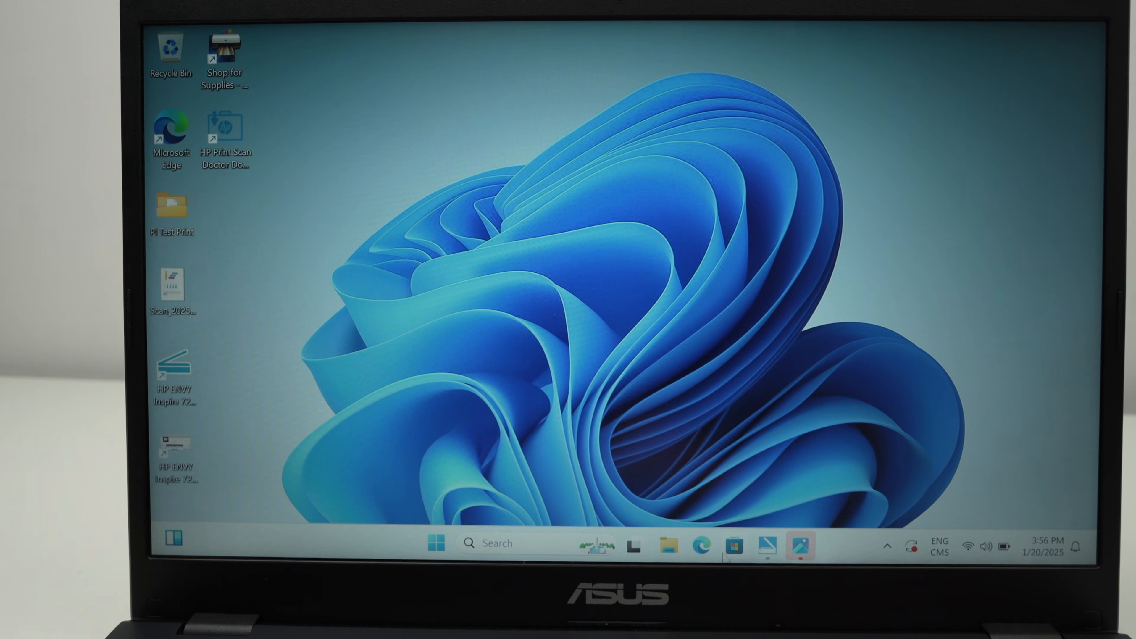
Step: Search Microsoft Store for 'canon print' and install the Canon PRINT app
left_click(735, 547)
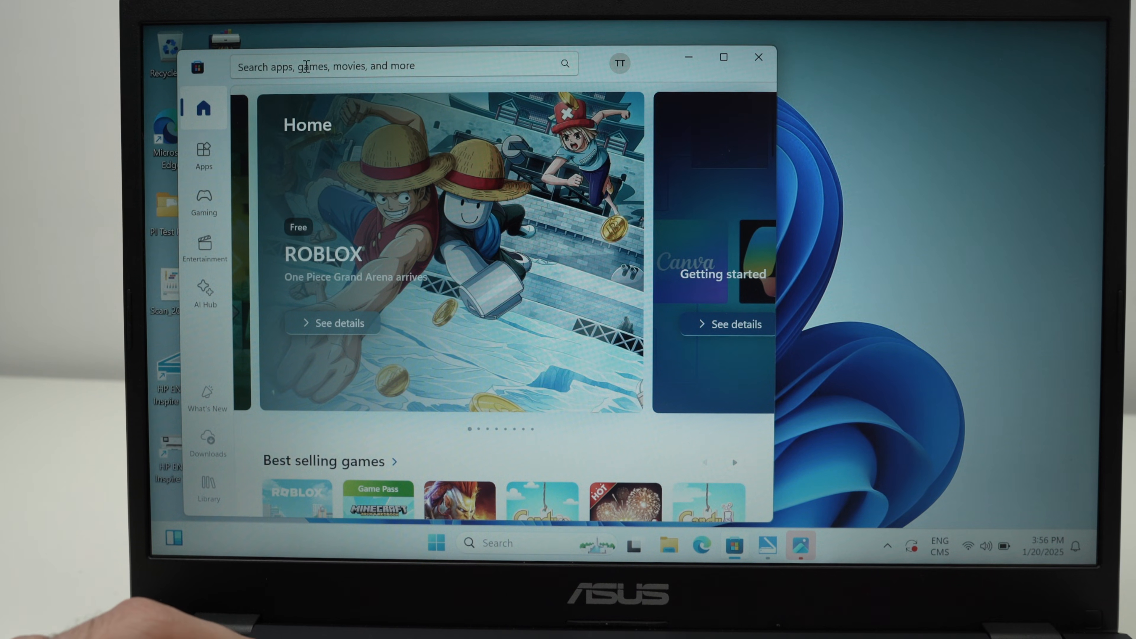
type("canon print")
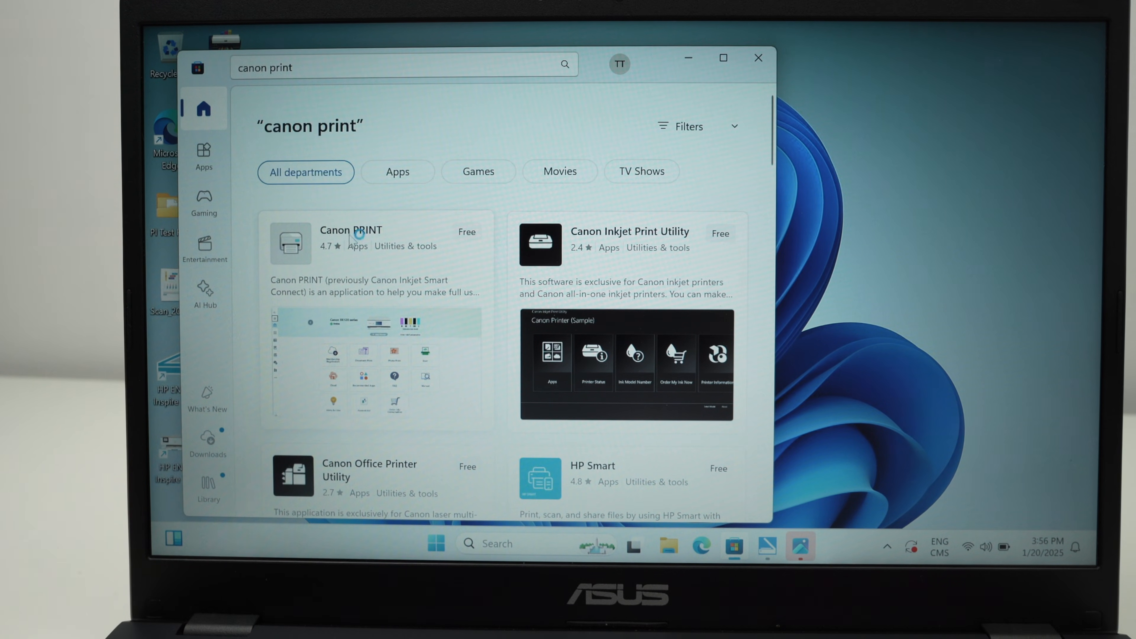
left_click(356, 237)
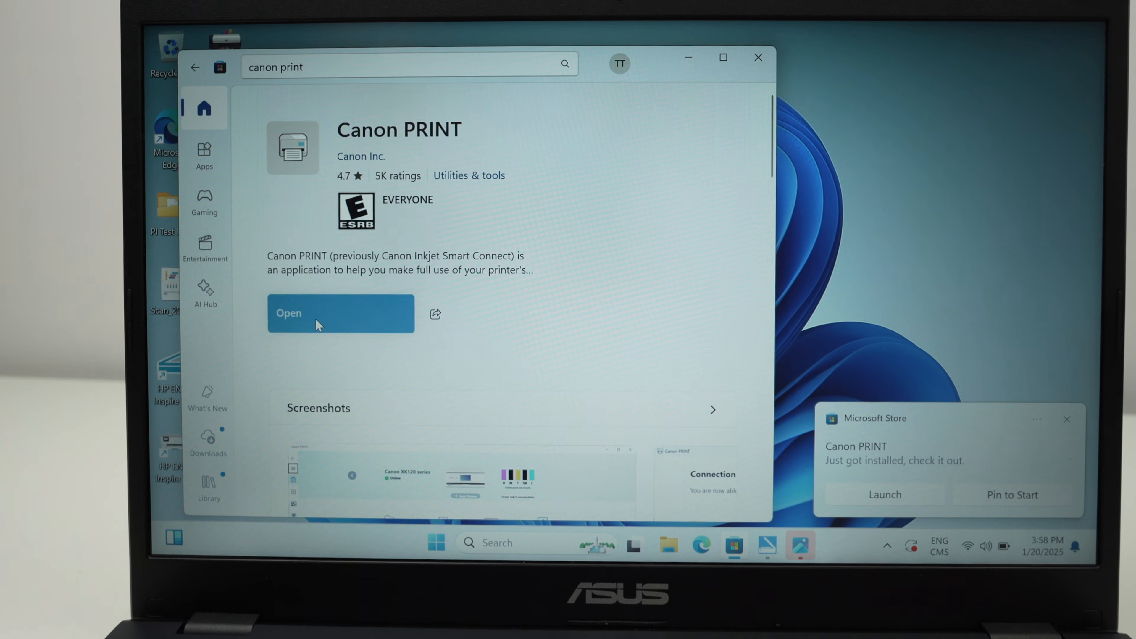
Step: Launch Canon PRINT, agree to all license and data terms, and start printer setup
left_click(317, 313)
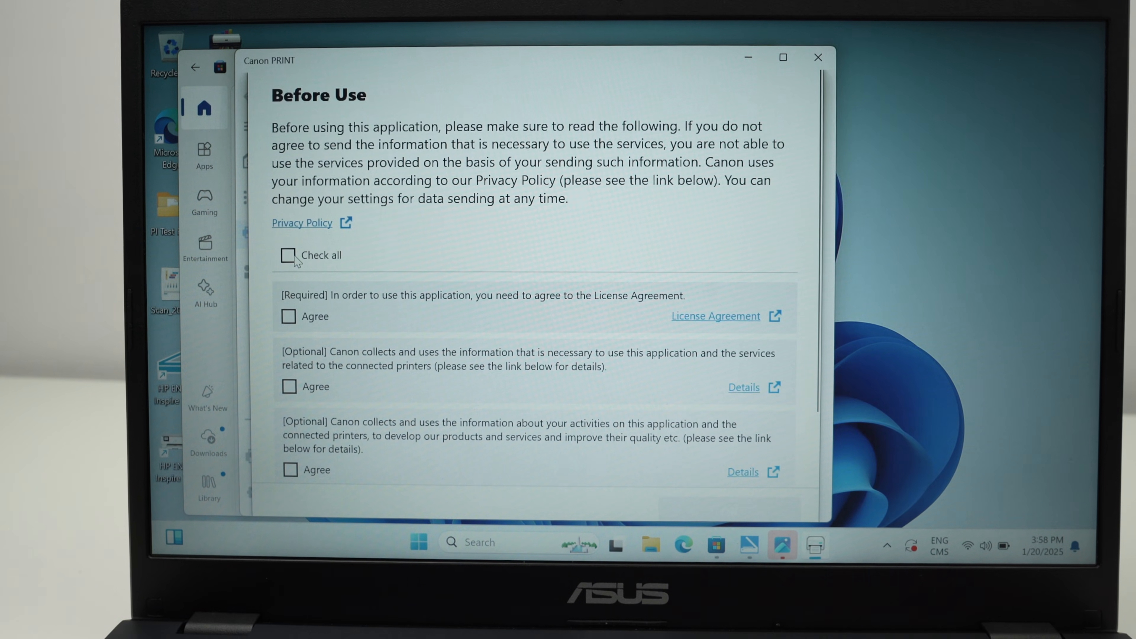
left_click(288, 255)
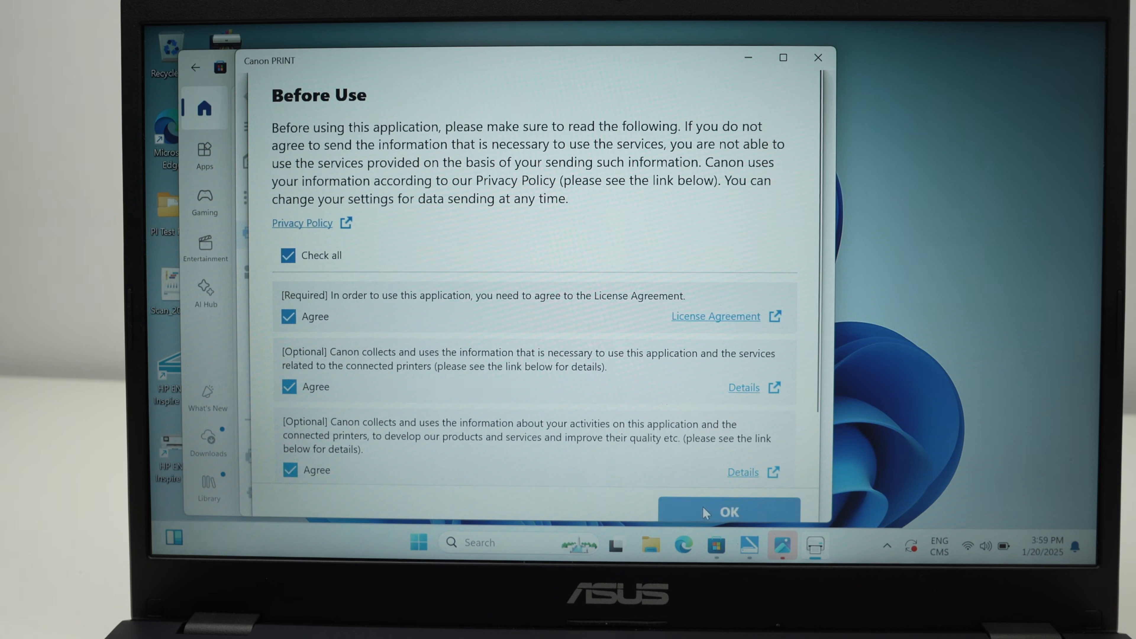
left_click(730, 512)
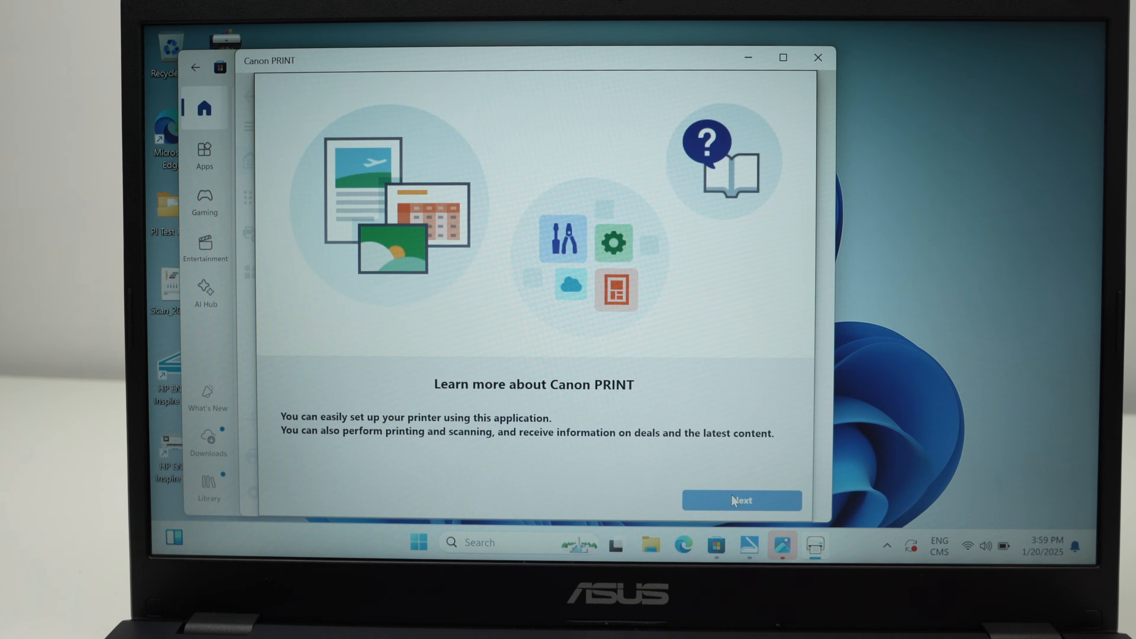
left_click(742, 500)
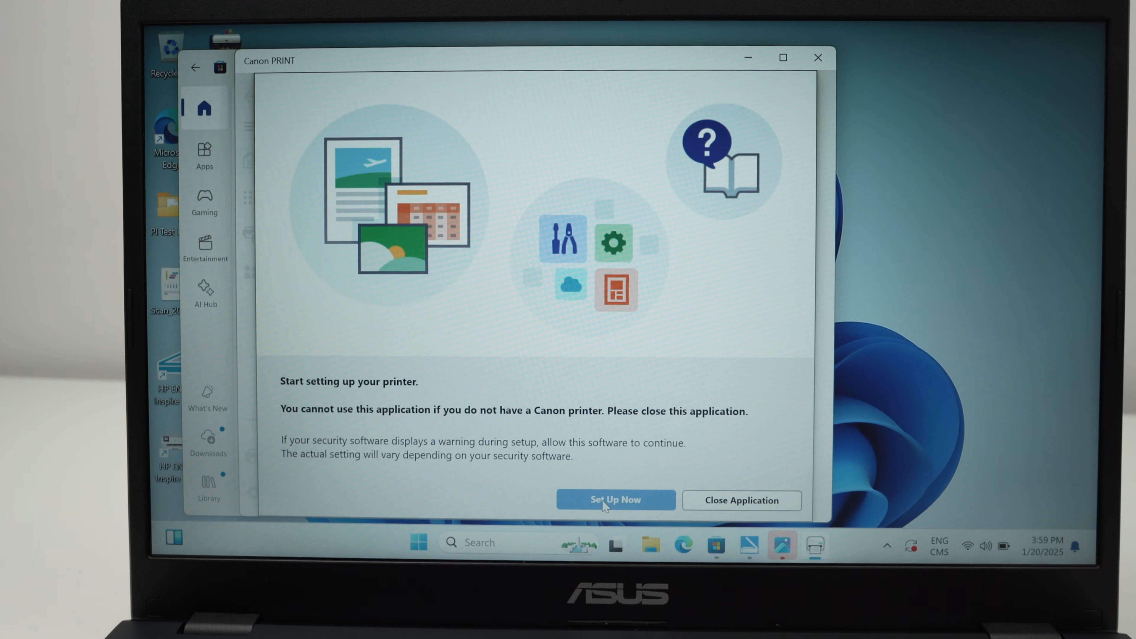
left_click(615, 500)
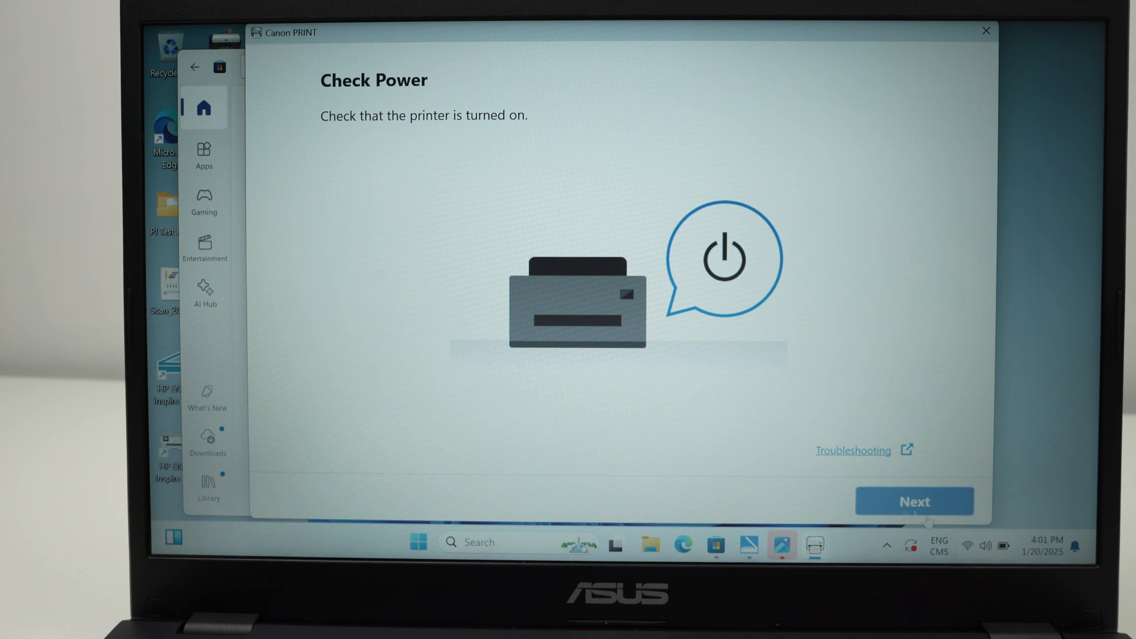
mouse_move(803, 480)
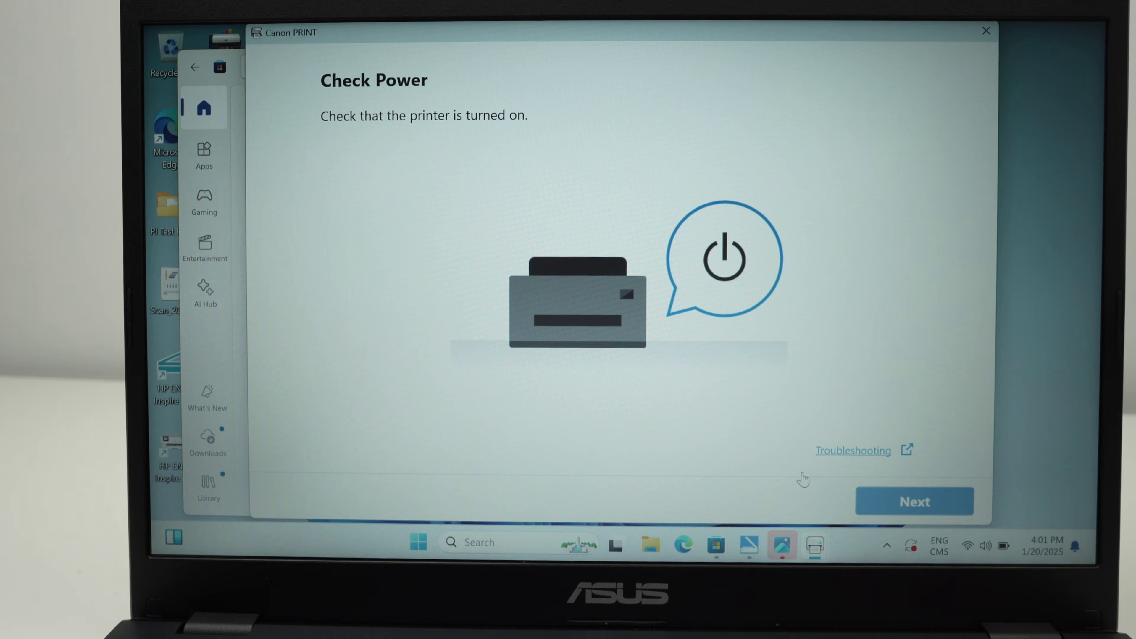
Step: Confirm the printer is powered on and connect the detected TS3700 to Wi-Fi
left_click(915, 502)
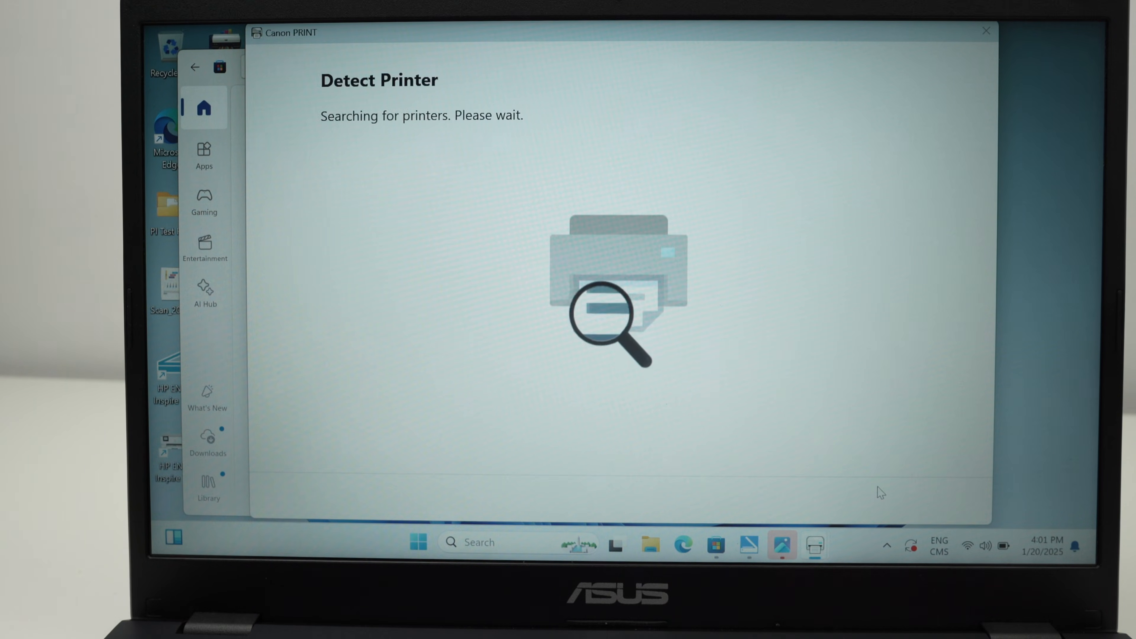
mouse_move(797, 375)
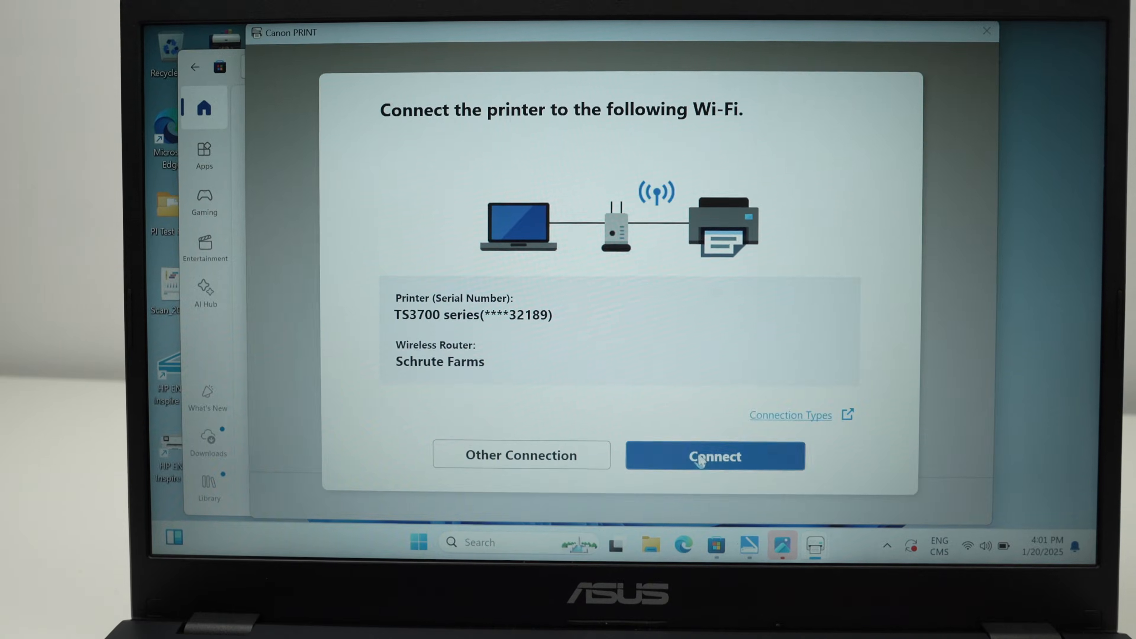
left_click(712, 456)
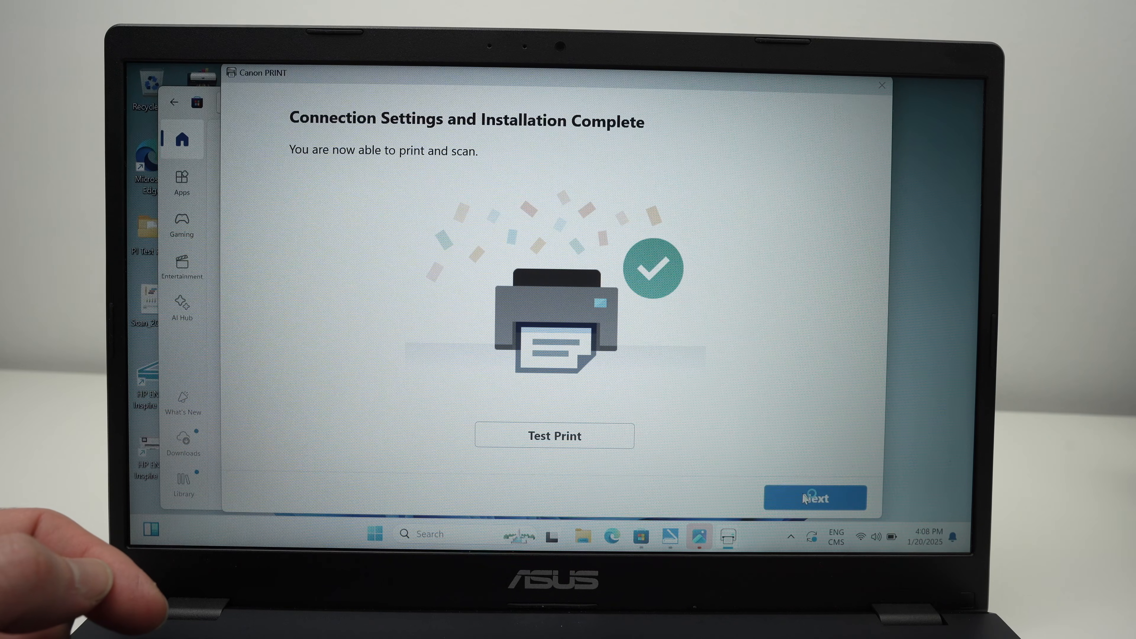
Step: Finish setup, close the Store and Canon website, and choose Document Print
left_click(815, 498)
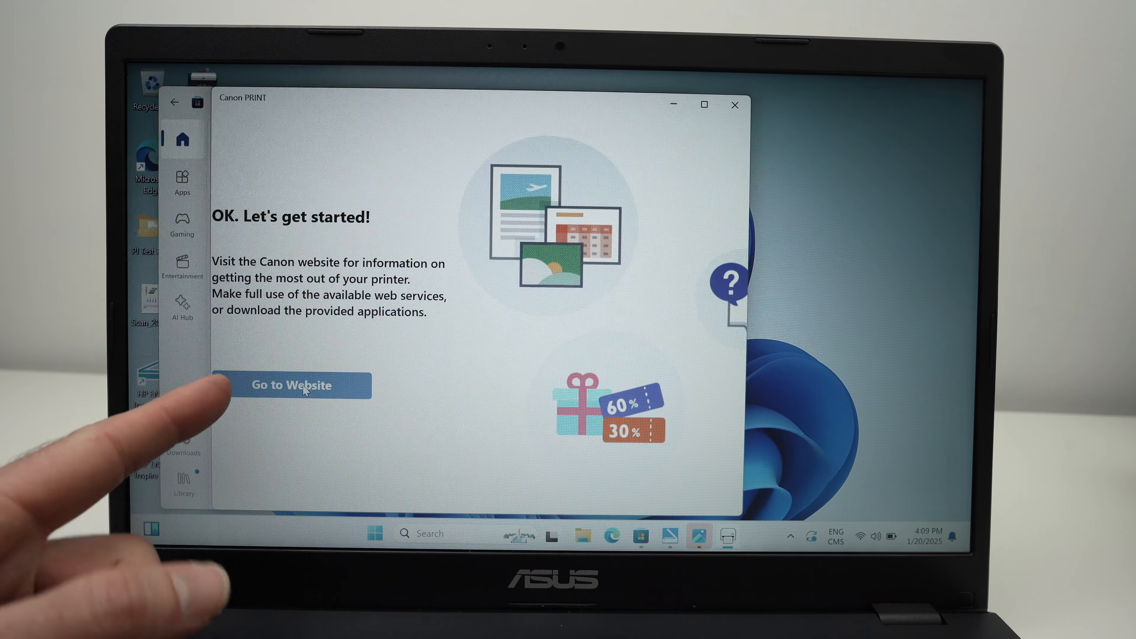
left_click(305, 394)
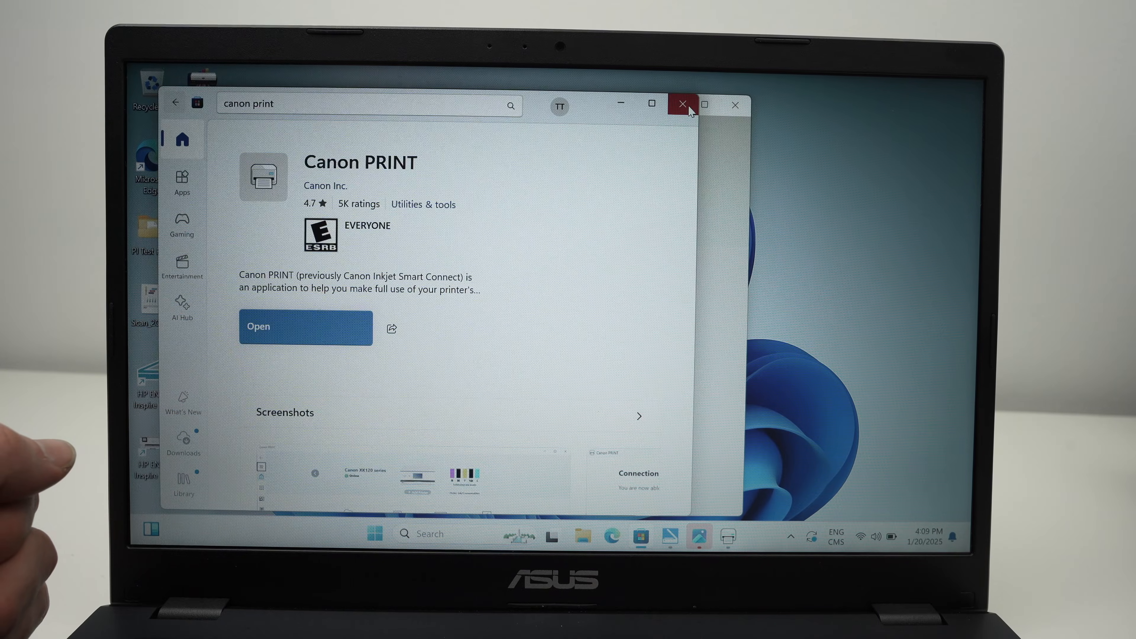
left_click(306, 327)
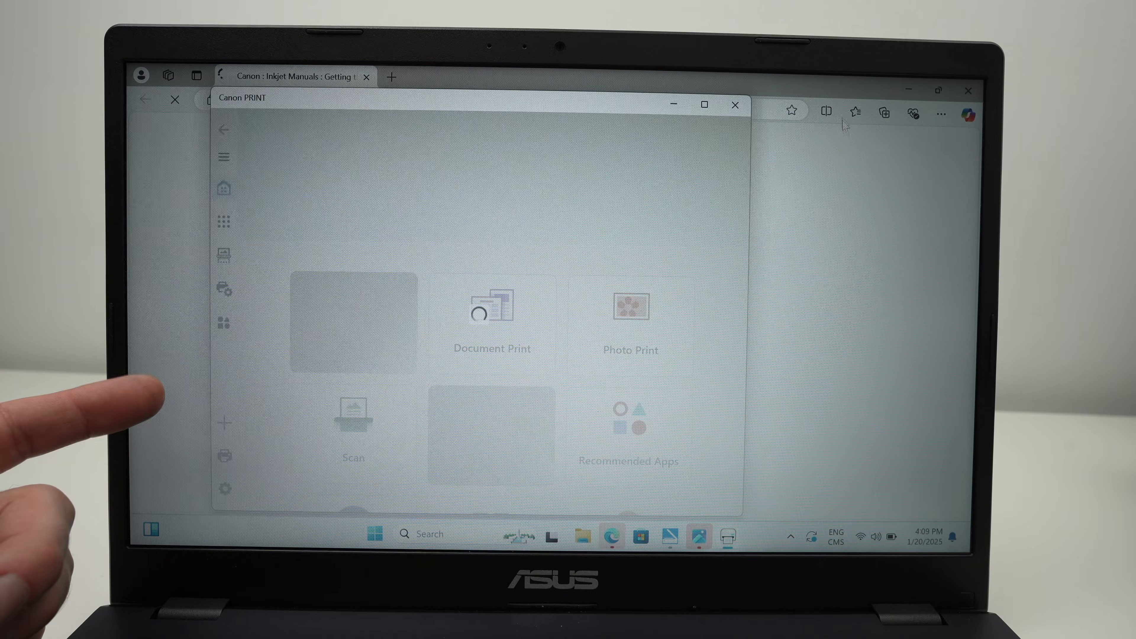
left_click(735, 113)
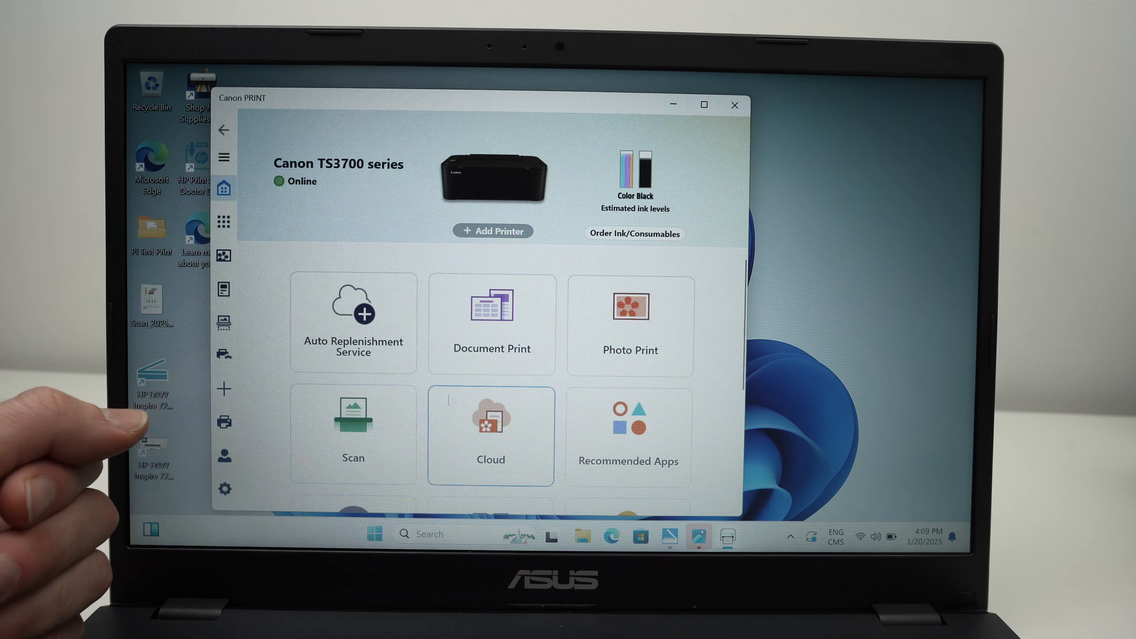
mouse_move(518, 337)
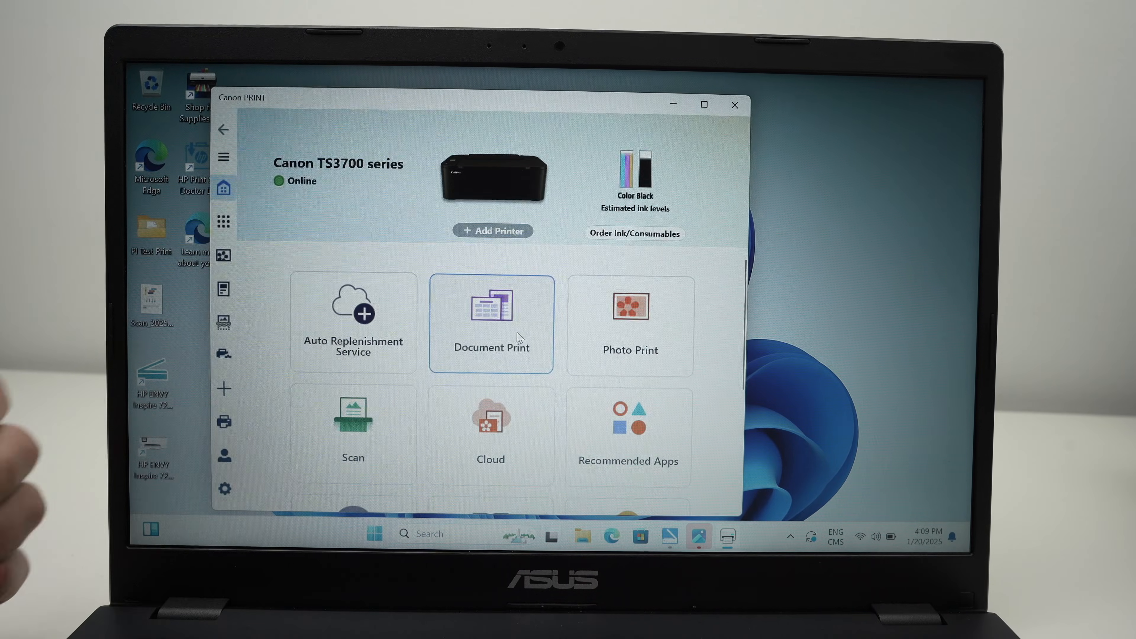
left_click(492, 321)
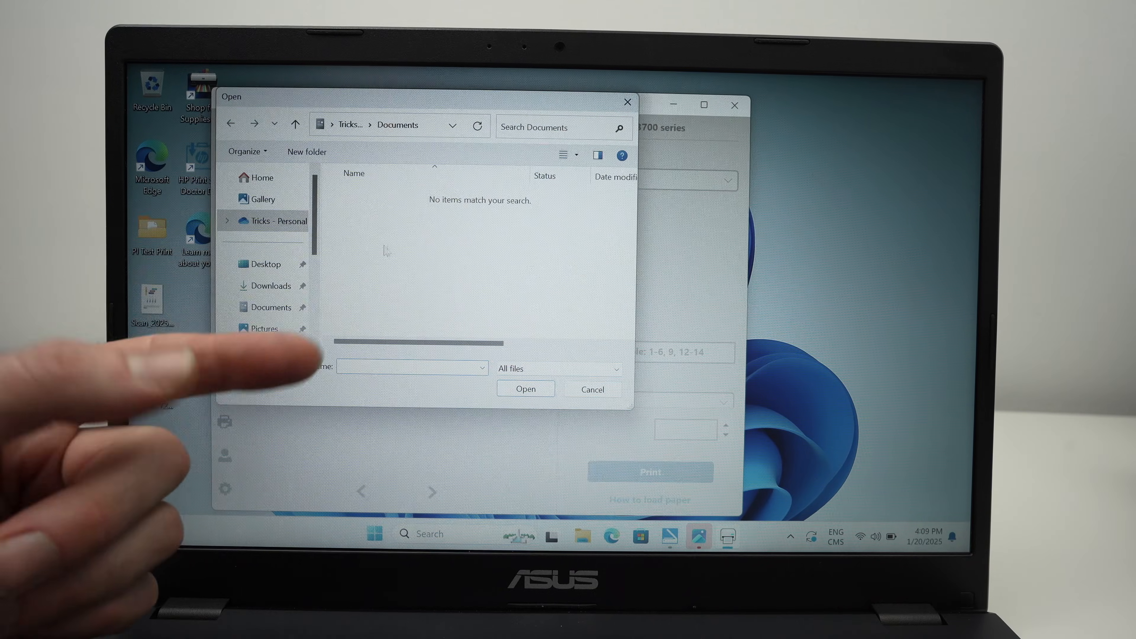
Step: Select '4 pages text' from the desktop's PI Test Print folder for printing
left_click(265, 264)
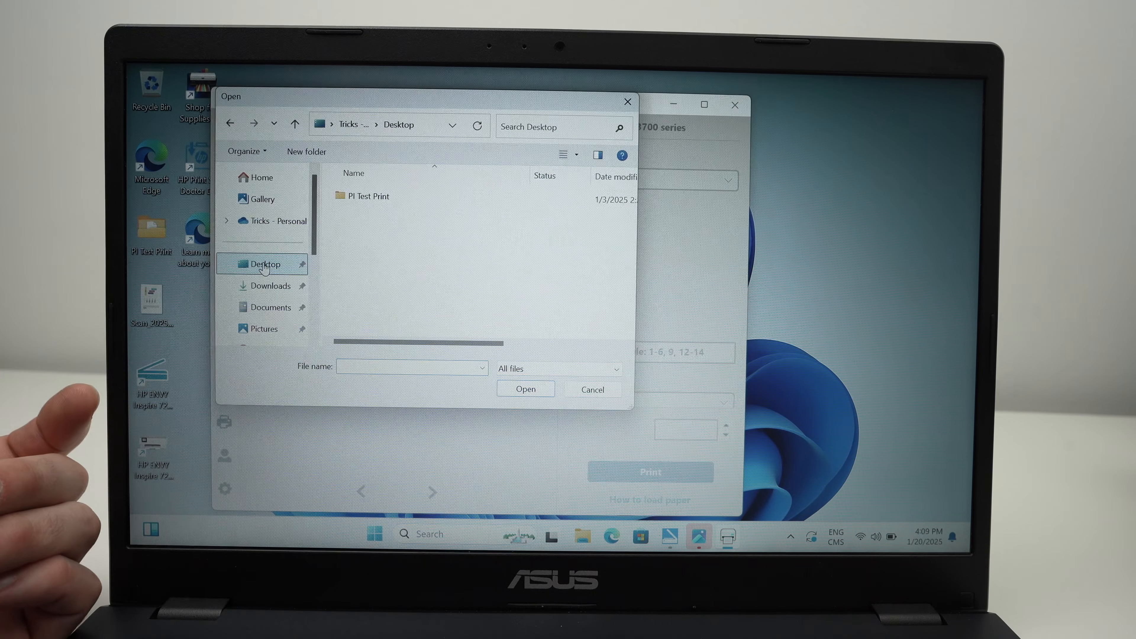
double_click(367, 196)
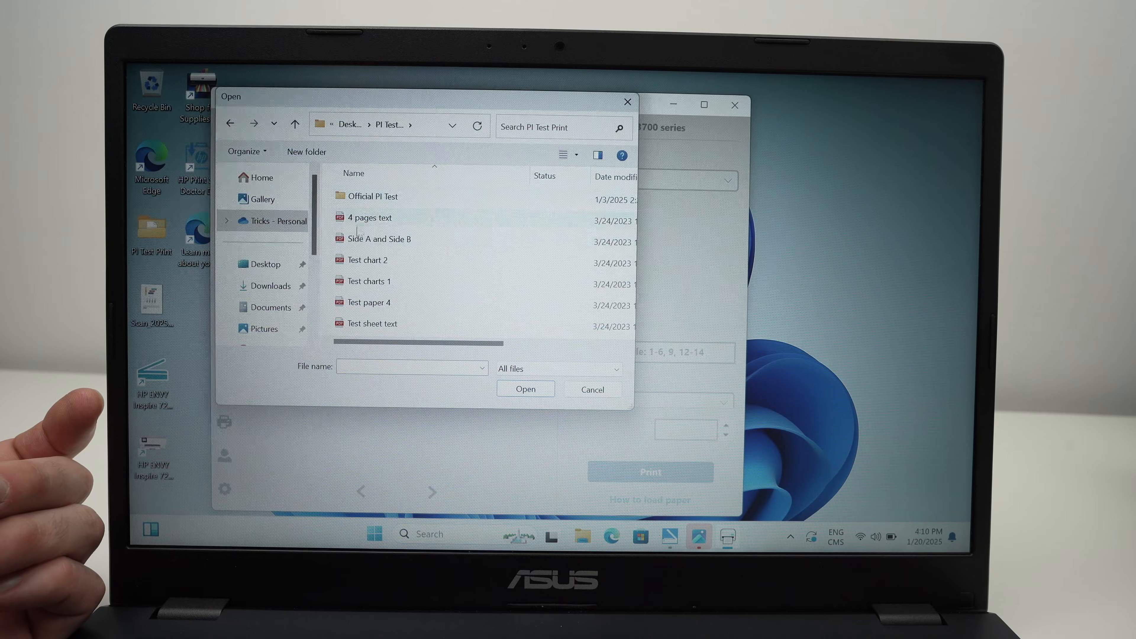
left_click(526, 389)
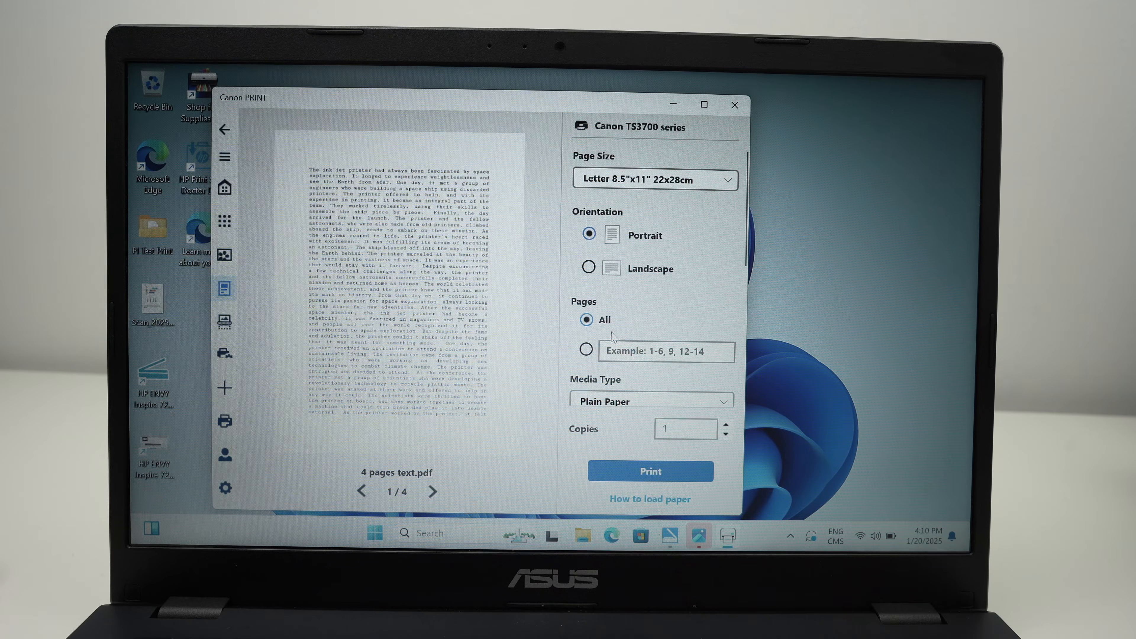
mouse_move(721, 257)
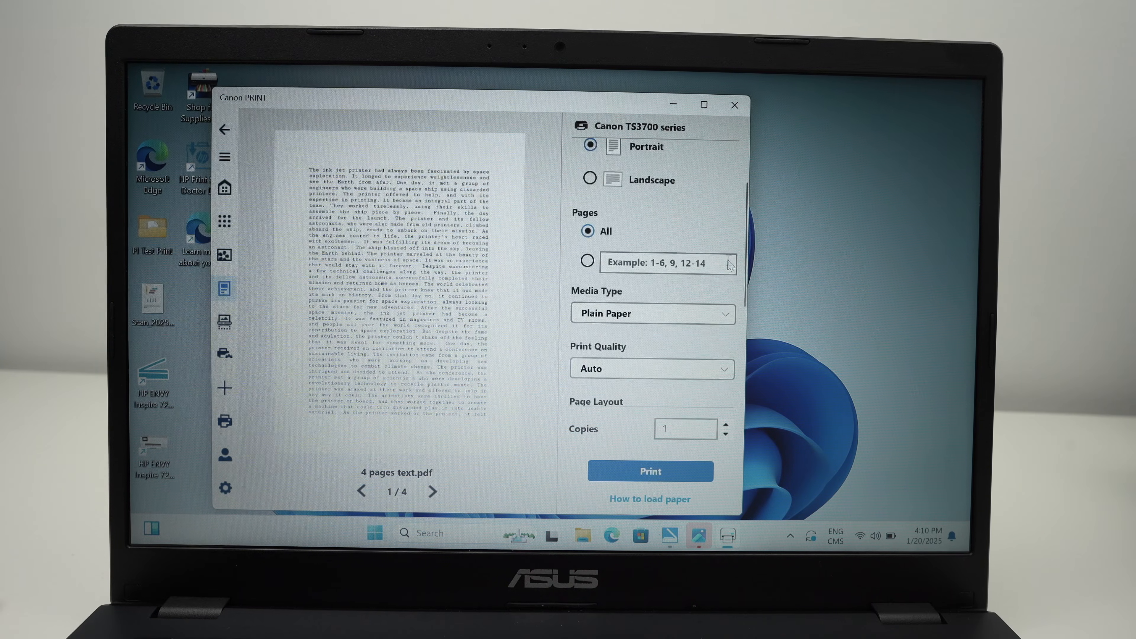
Step: Keep print quality Auto with colour and rear tray, then send the PDF to print
scroll("down", 3)
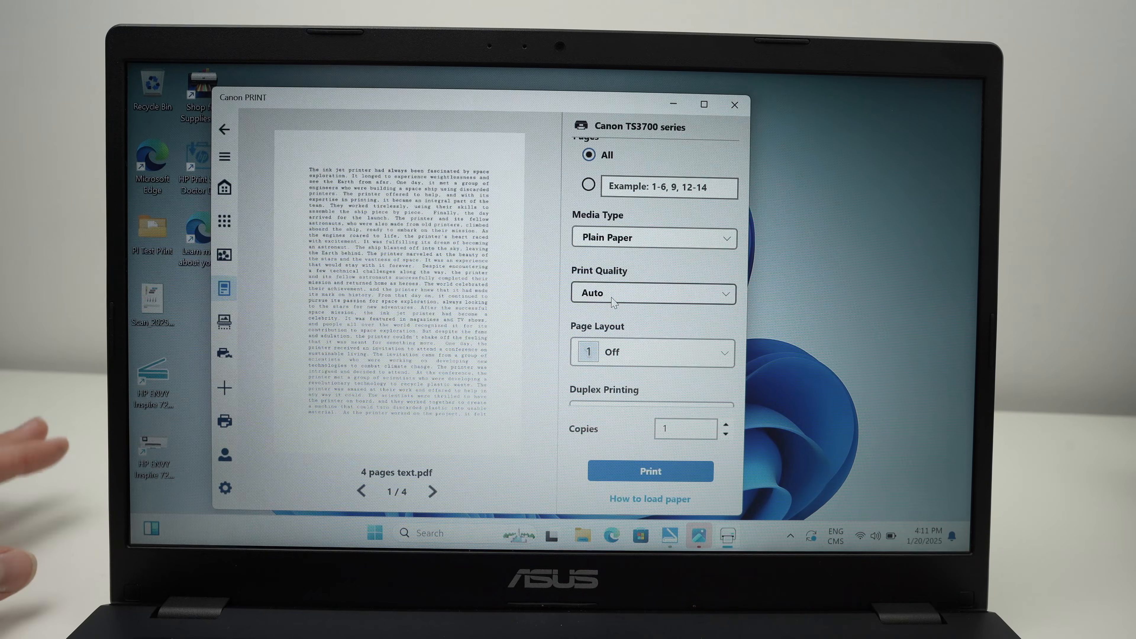
left_click(653, 293)
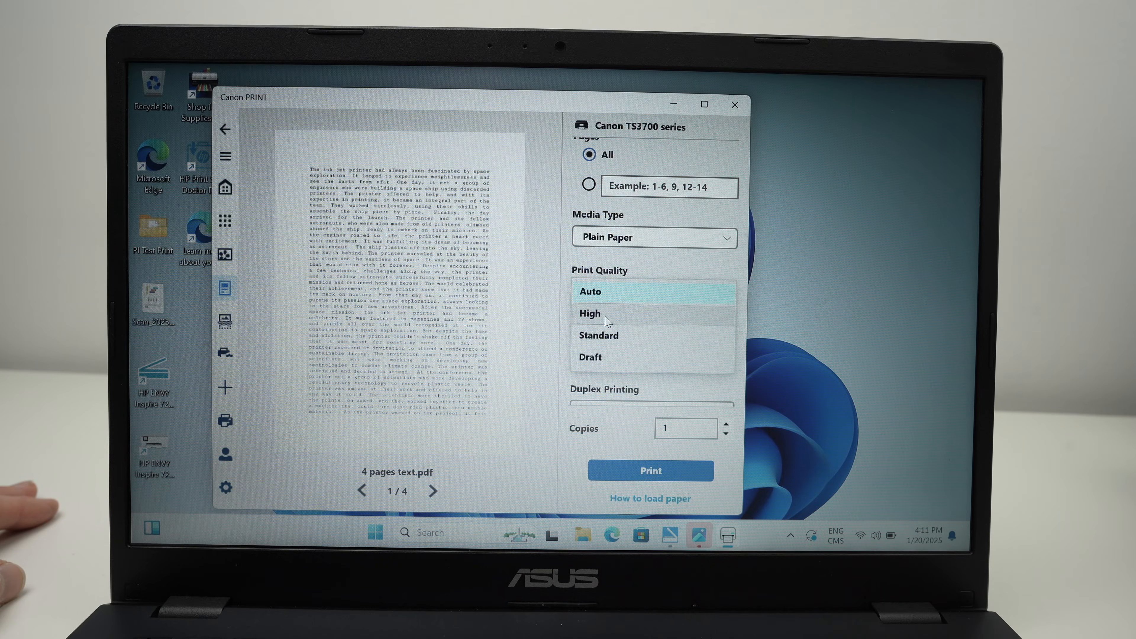
left_click(591, 292)
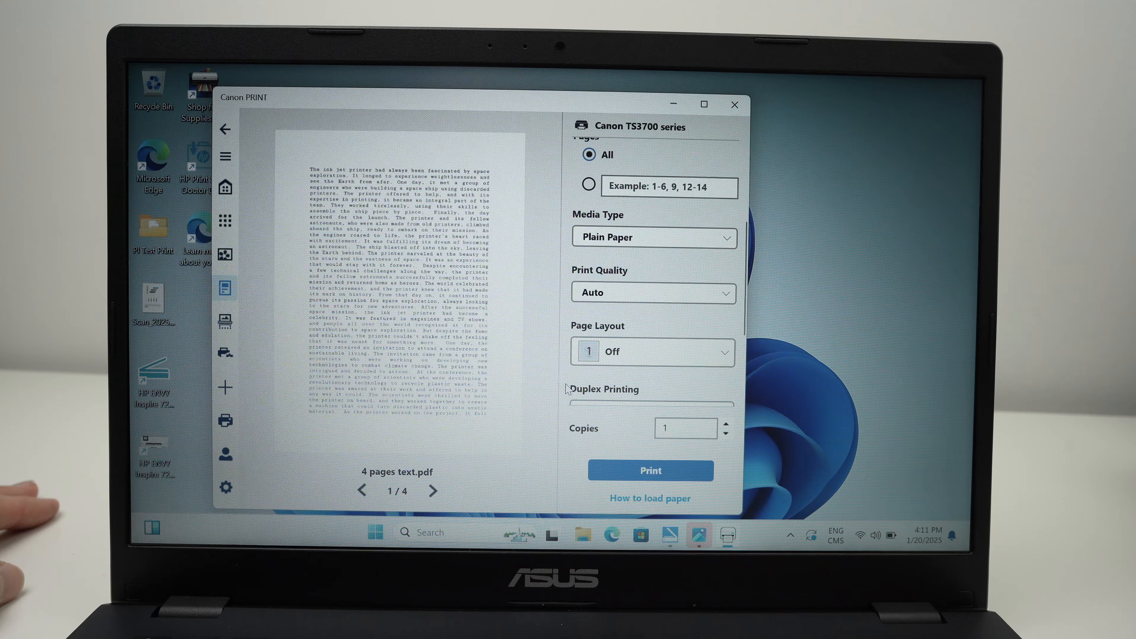
scroll("down", 3)
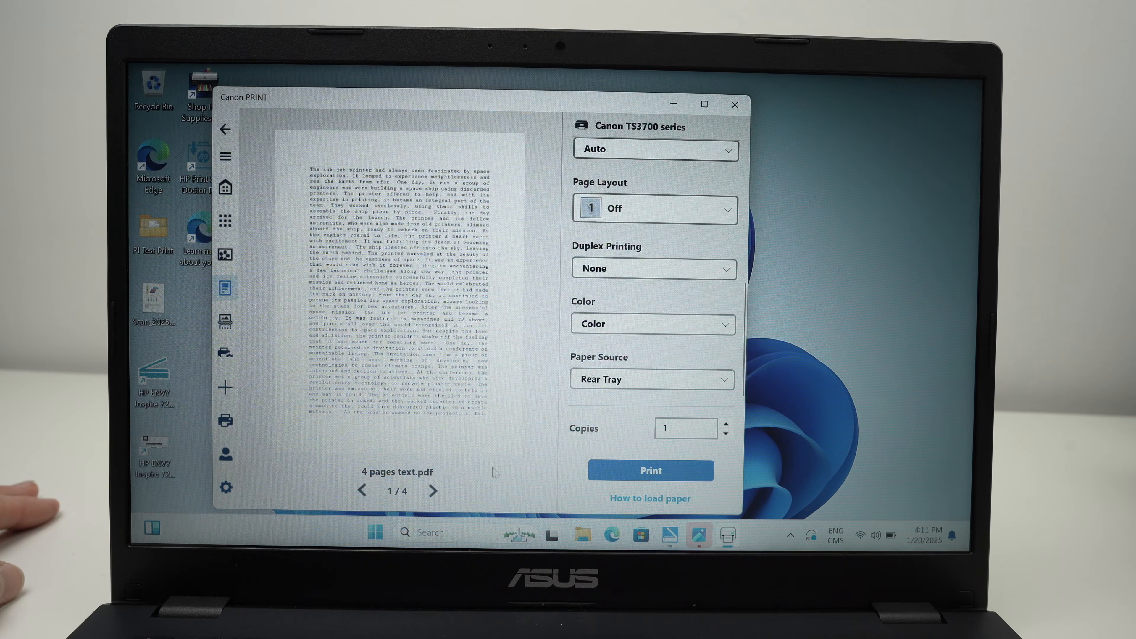
mouse_move(629, 471)
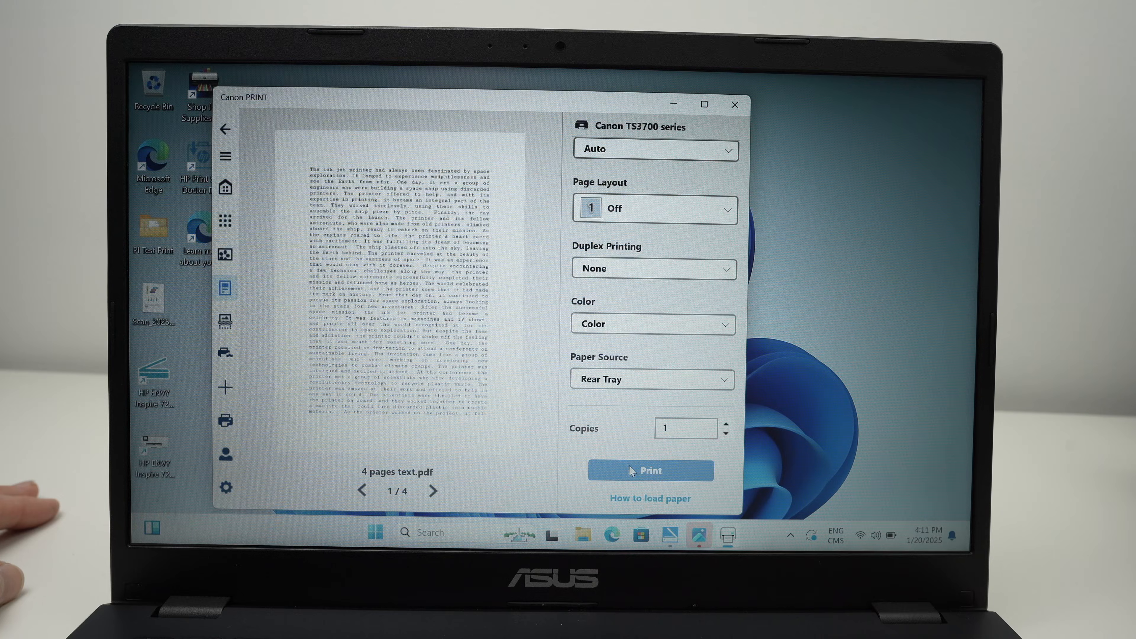
left_click(651, 471)
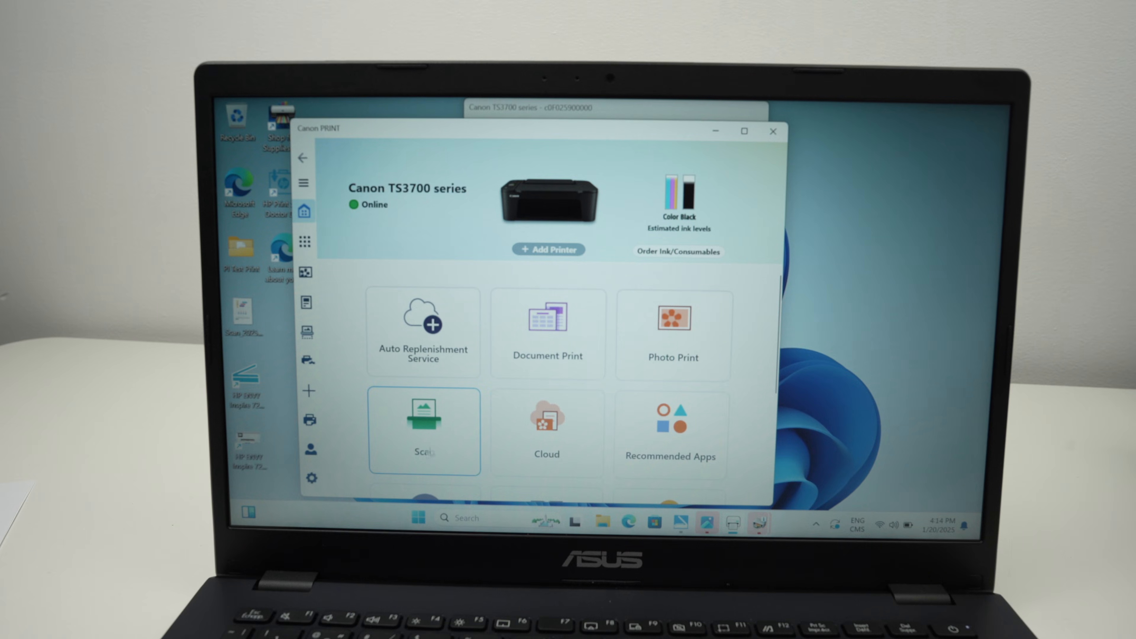
Step: Scan a Letter-size document page at 300 dpi resolution
left_click(425, 420)
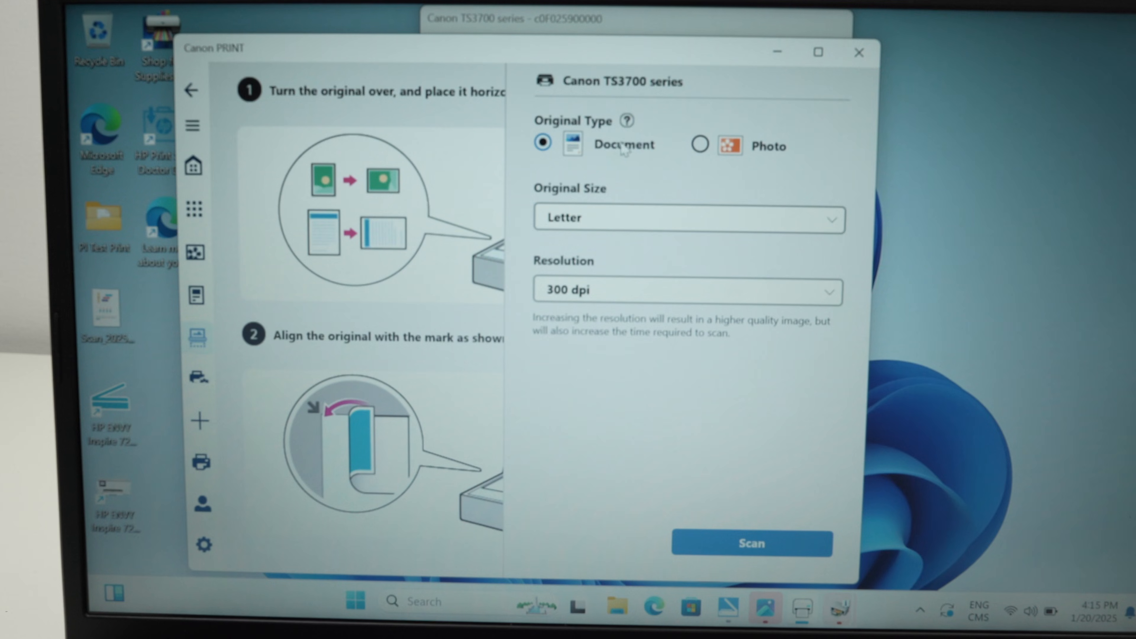
mouse_move(607, 161)
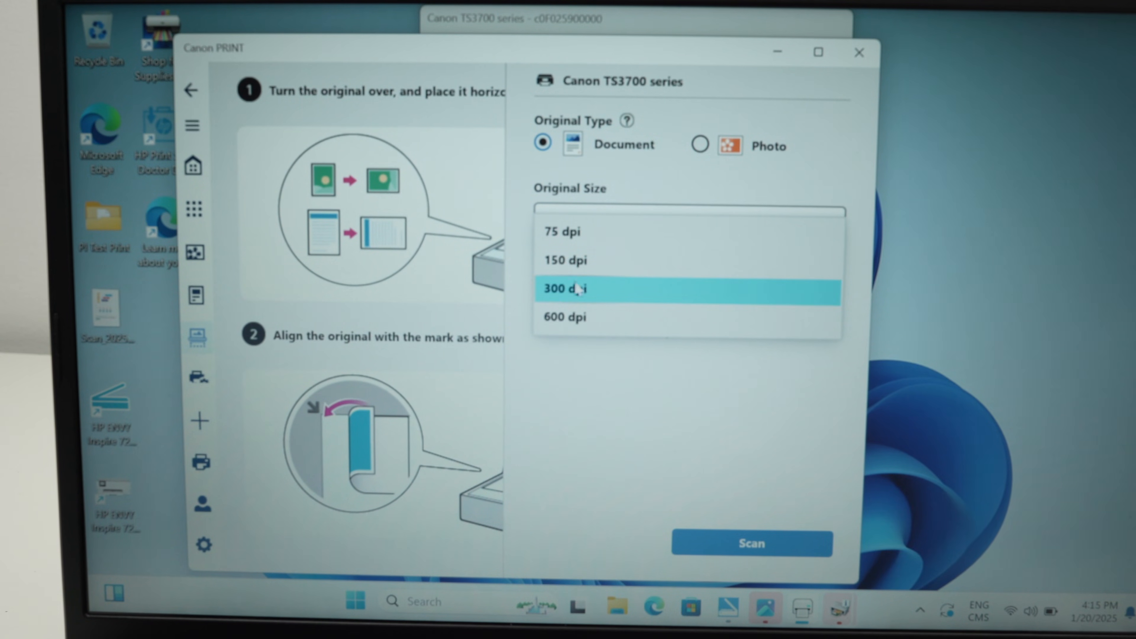
left_click(577, 290)
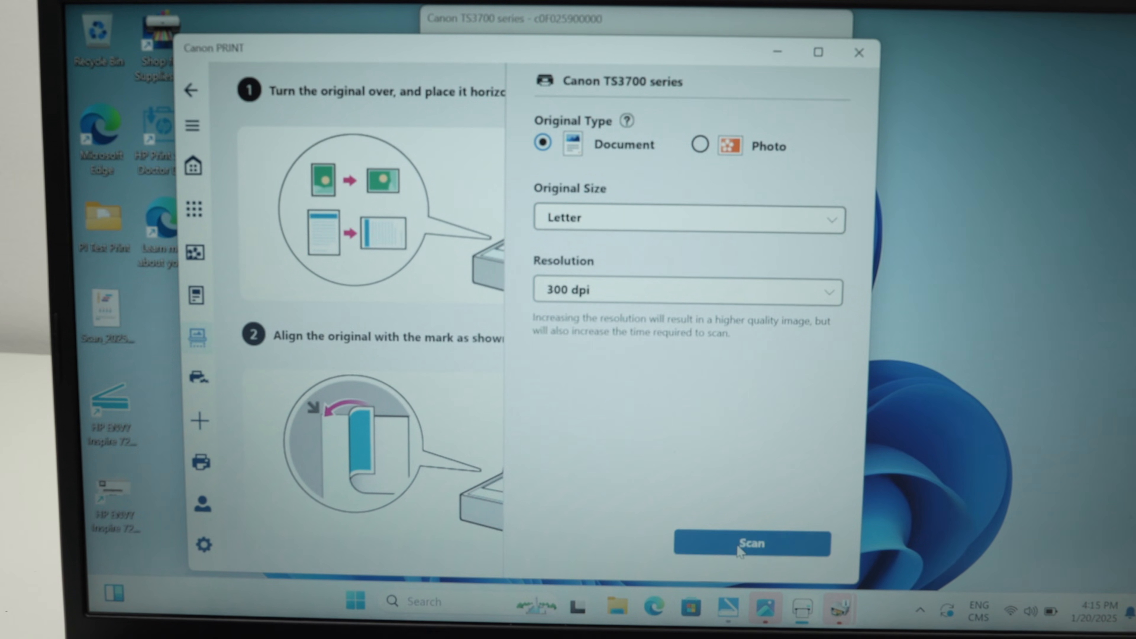
mouse_move(679, 457)
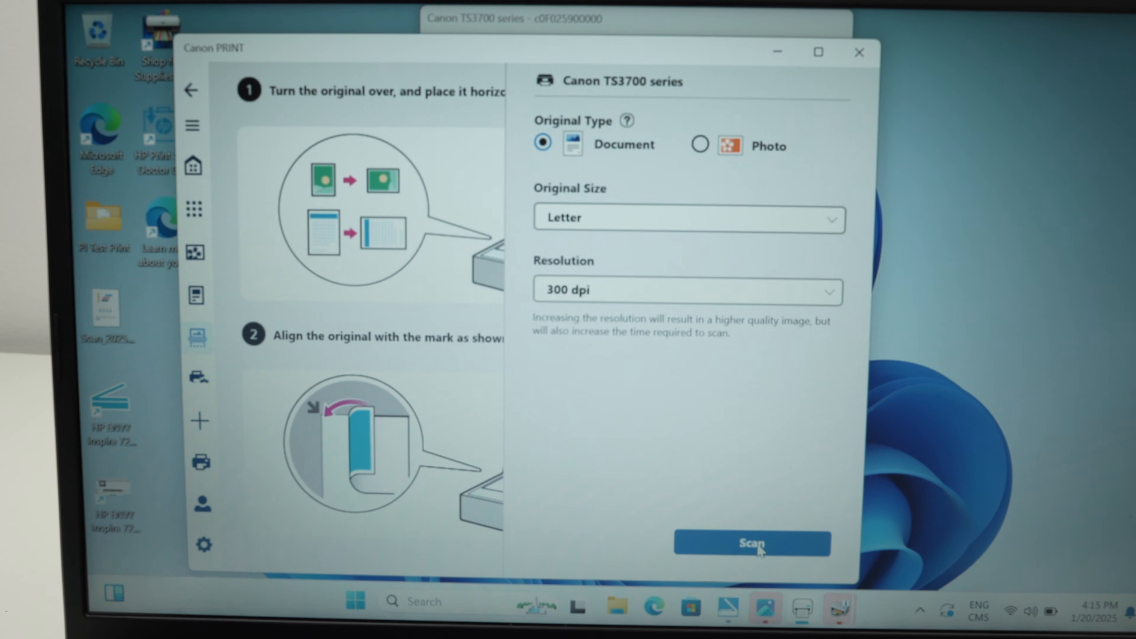
left_click(753, 546)
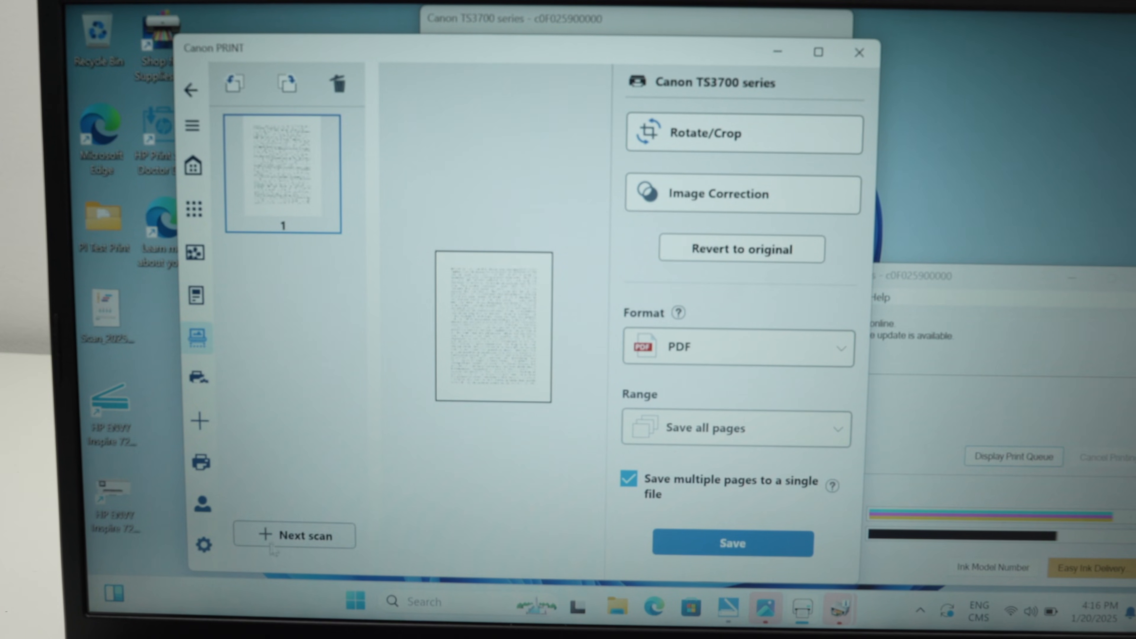
mouse_move(272, 549)
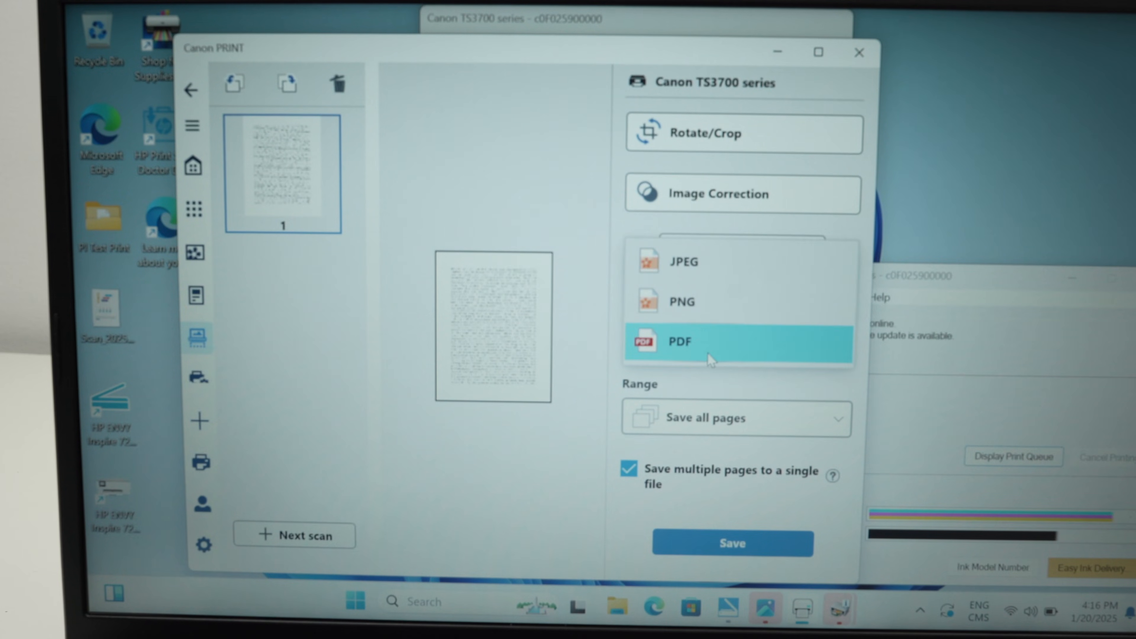
mouse_move(590, 350)
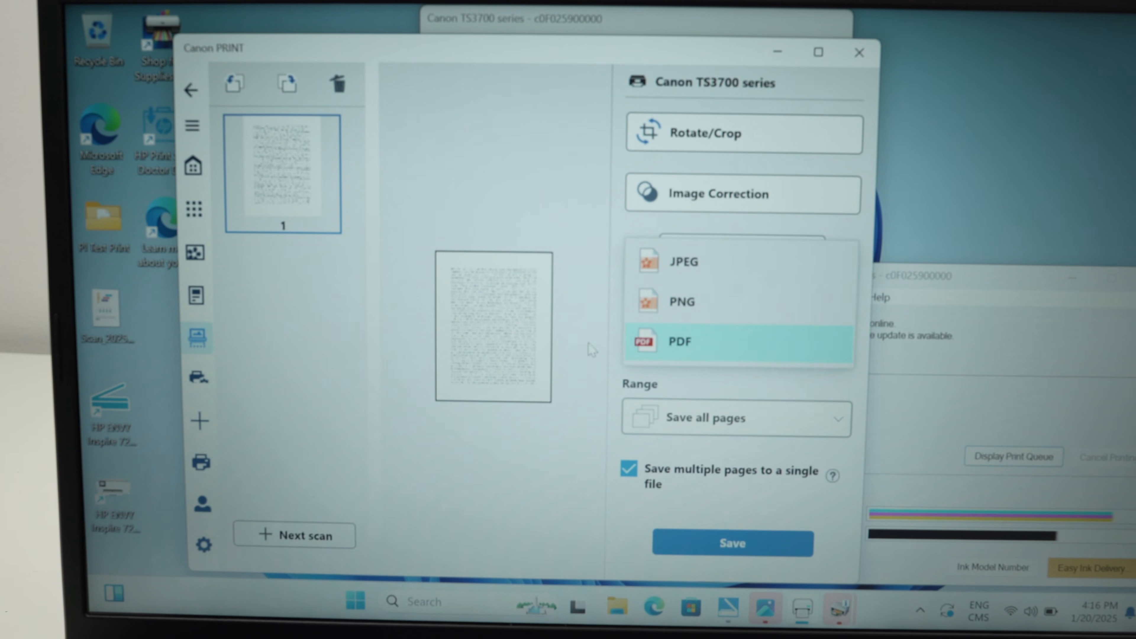
Step: Keep PDF format, save all pages as a single file, and proceed to save
left_click(679, 341)
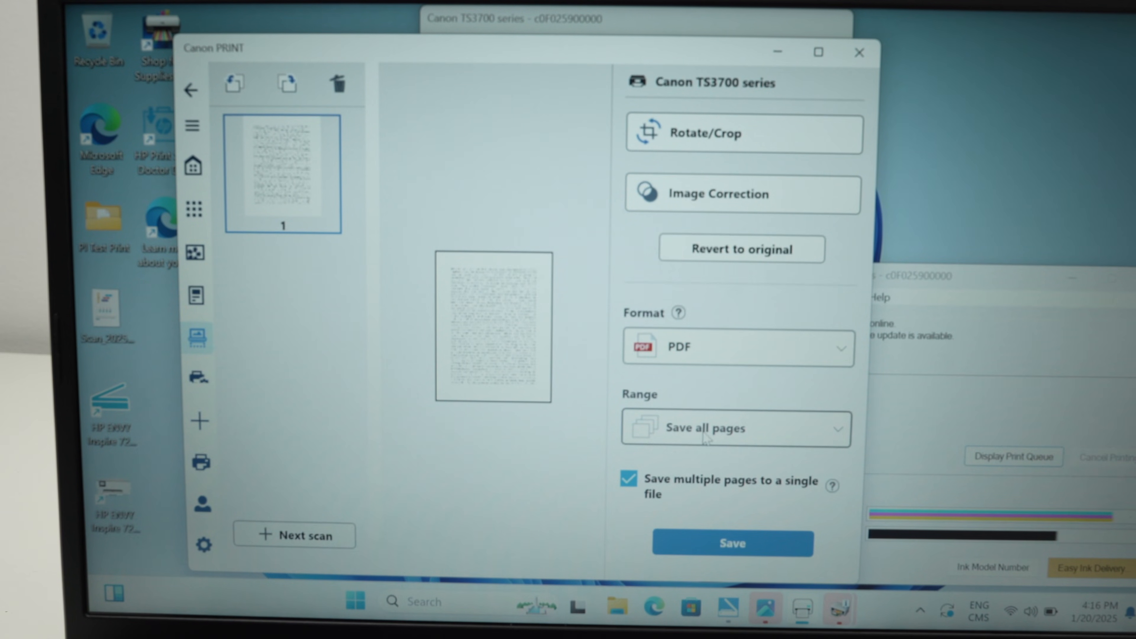
left_click(710, 431)
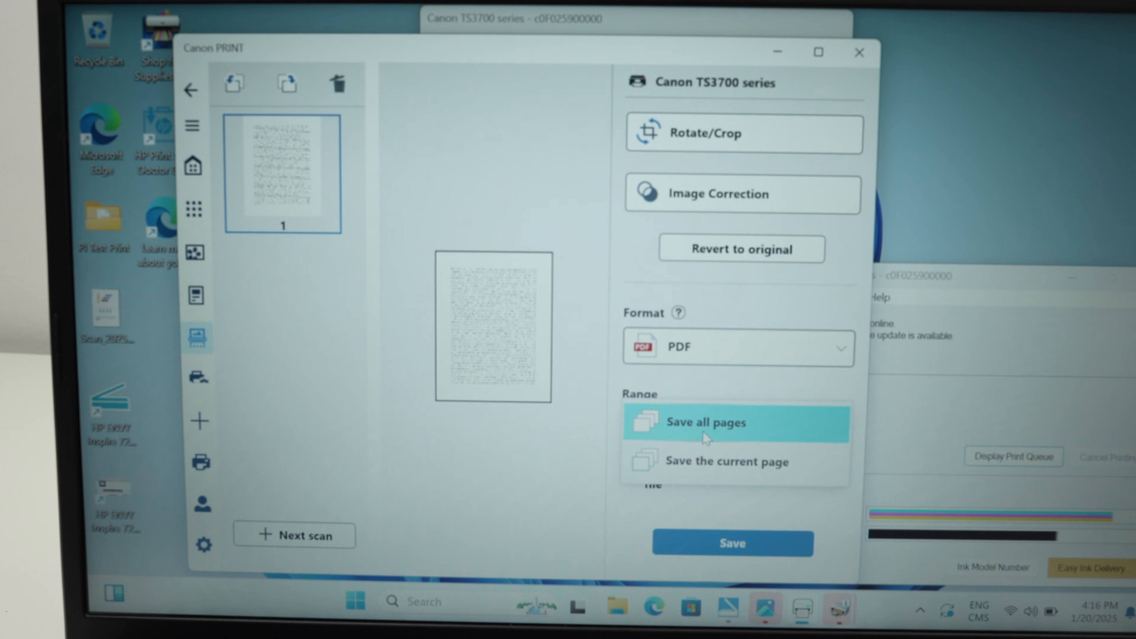
left_click(705, 423)
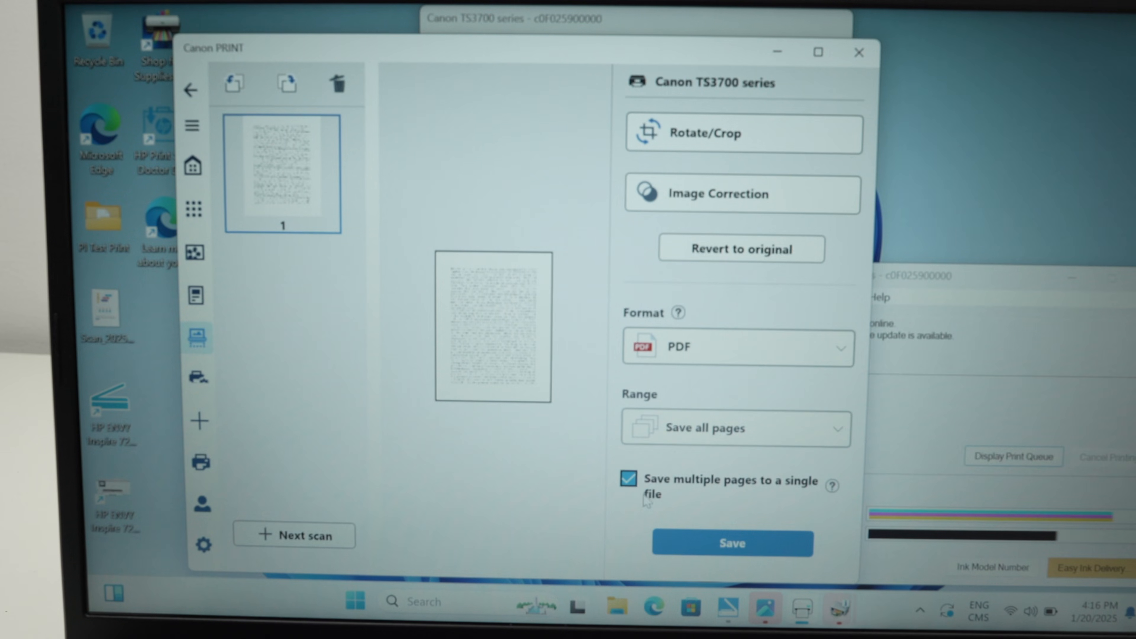
mouse_move(793, 497)
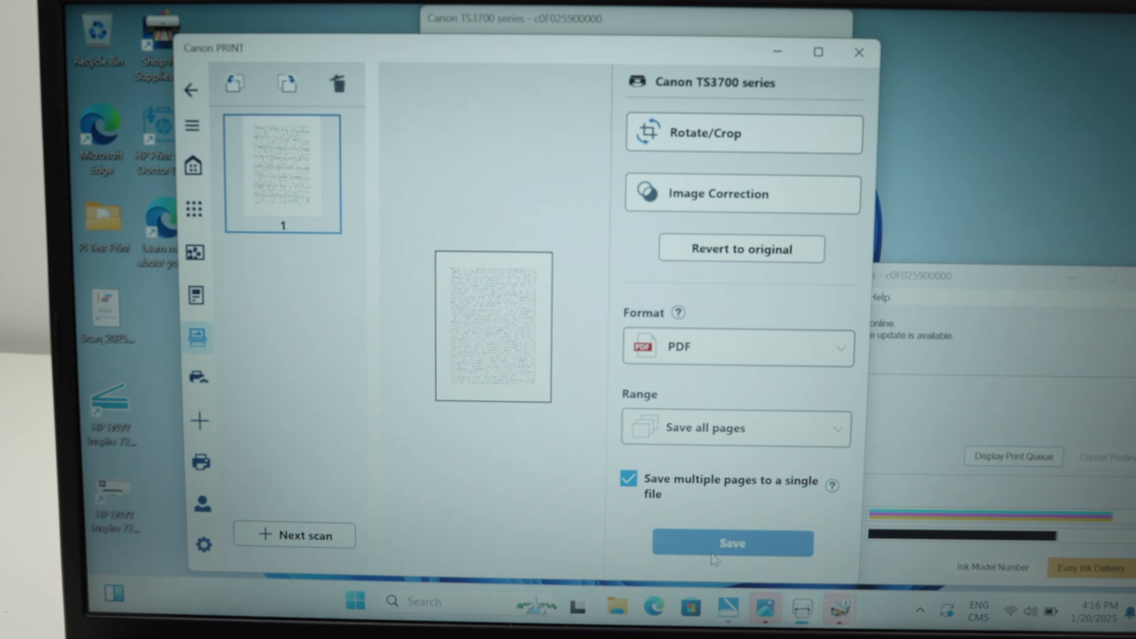
left_click(732, 544)
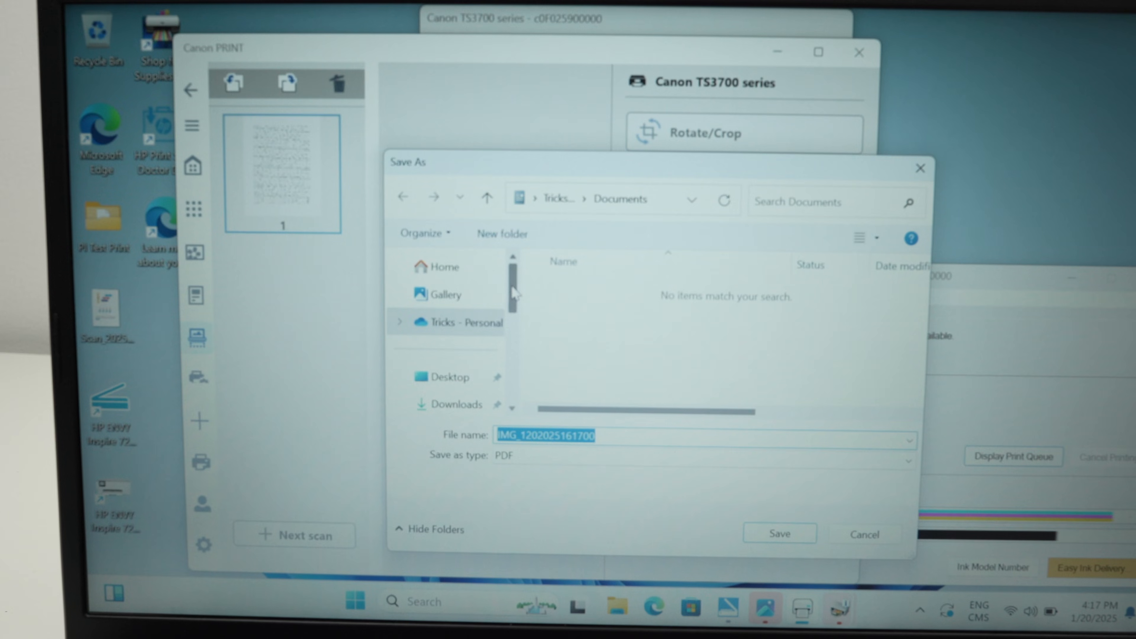
Step: Save the scan to the Desktop as IMG_1202025161700.pdf and acknowledge the confirmation
scroll("down", 3)
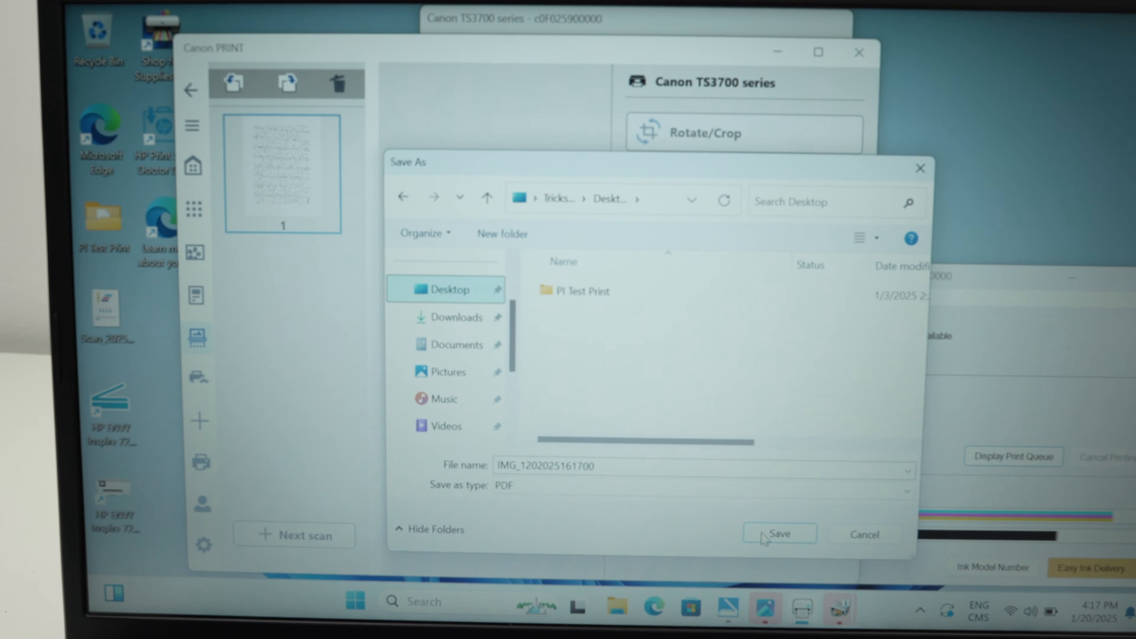
left_click(780, 533)
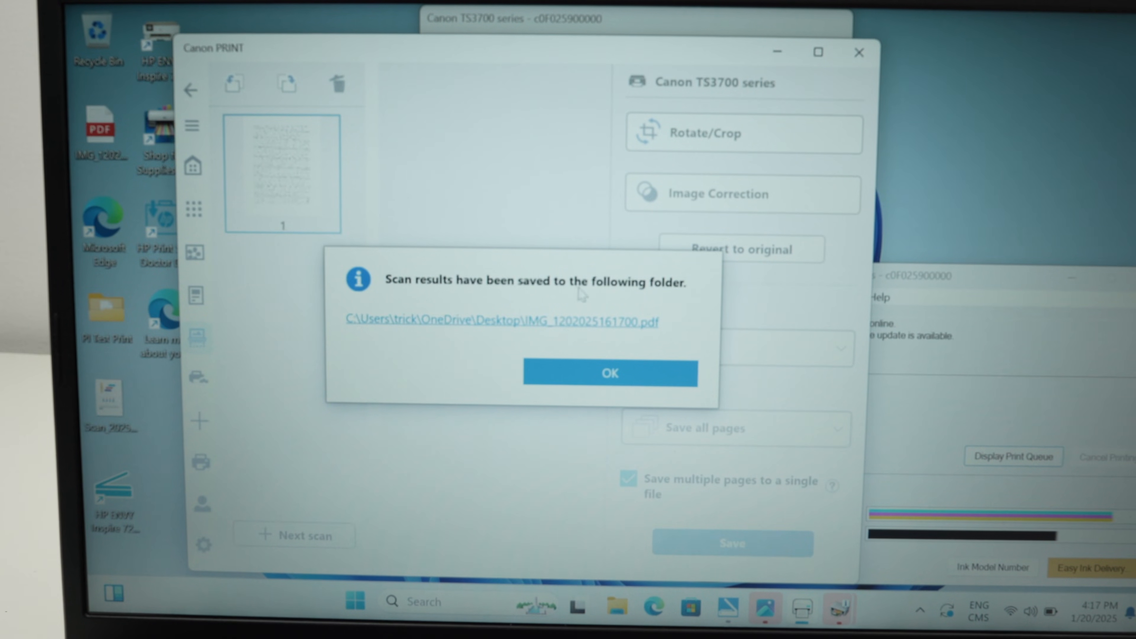
left_click(611, 374)
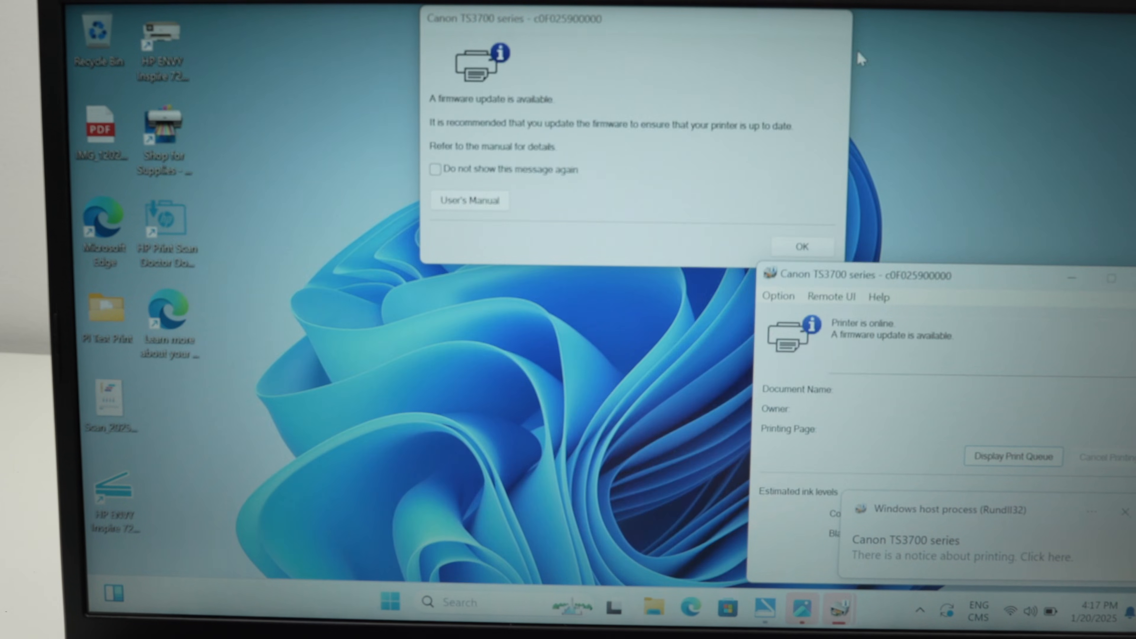
mouse_move(203, 320)
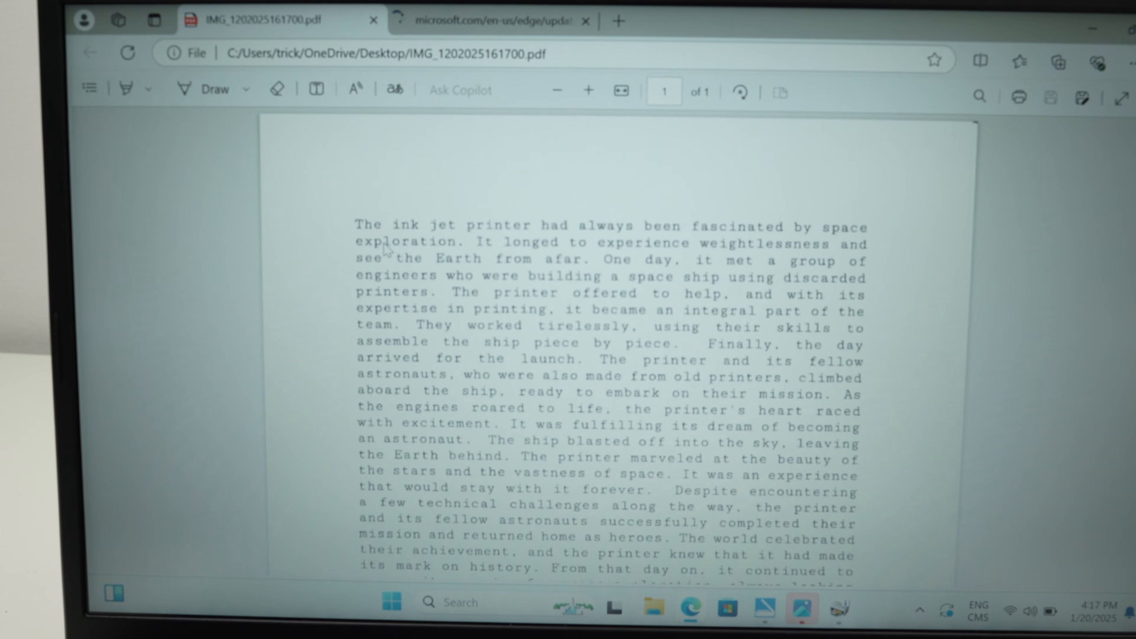
Step: Scroll through the scanned IMG_1202025161700.pdf page in Microsoft Edge
scroll("down", 3)
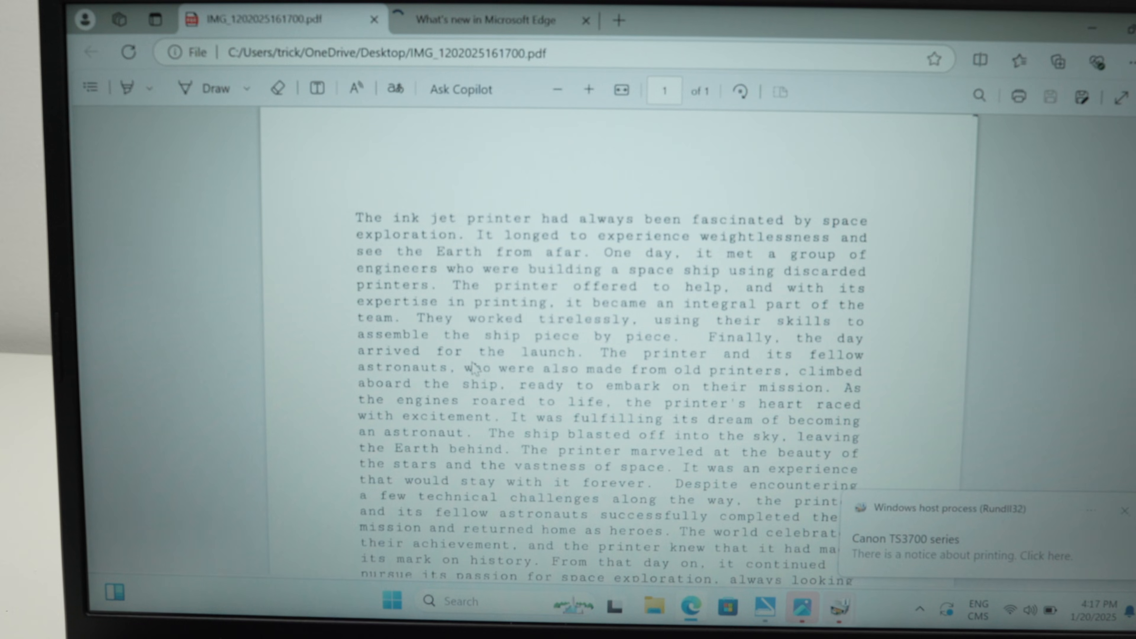
left_click(1125, 510)
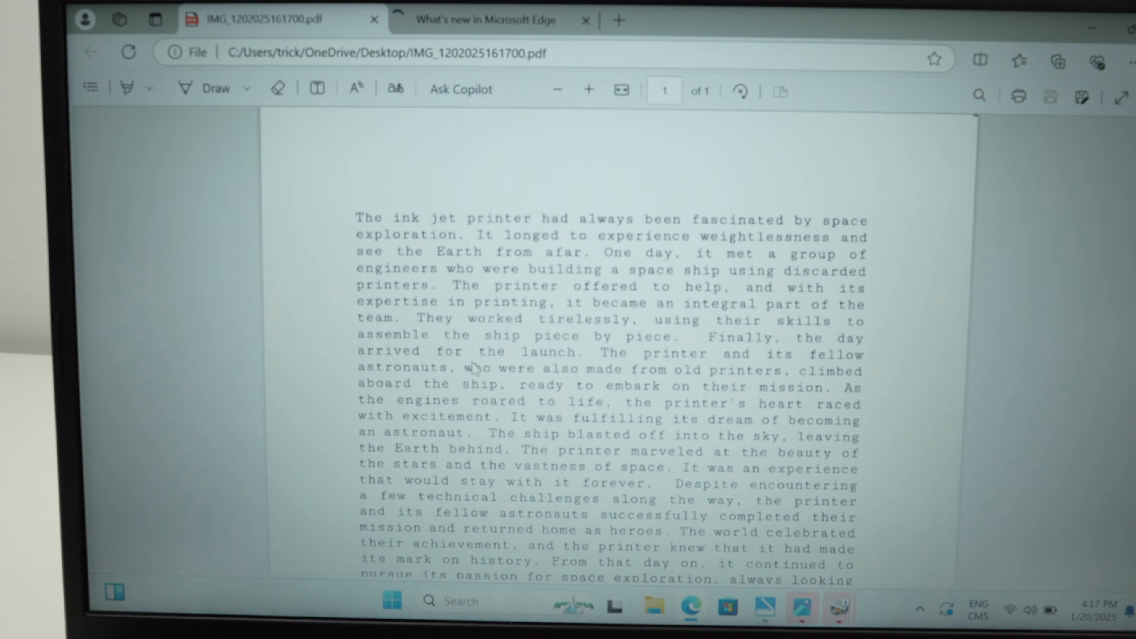